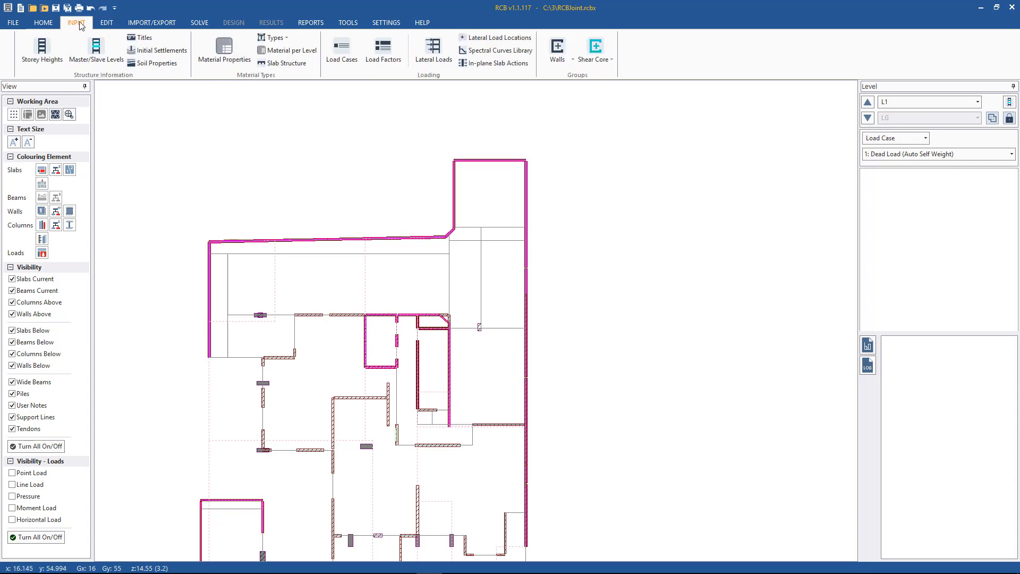
Switch to the INPUT ribbon to access structure input commands for level L1
click(347, 23)
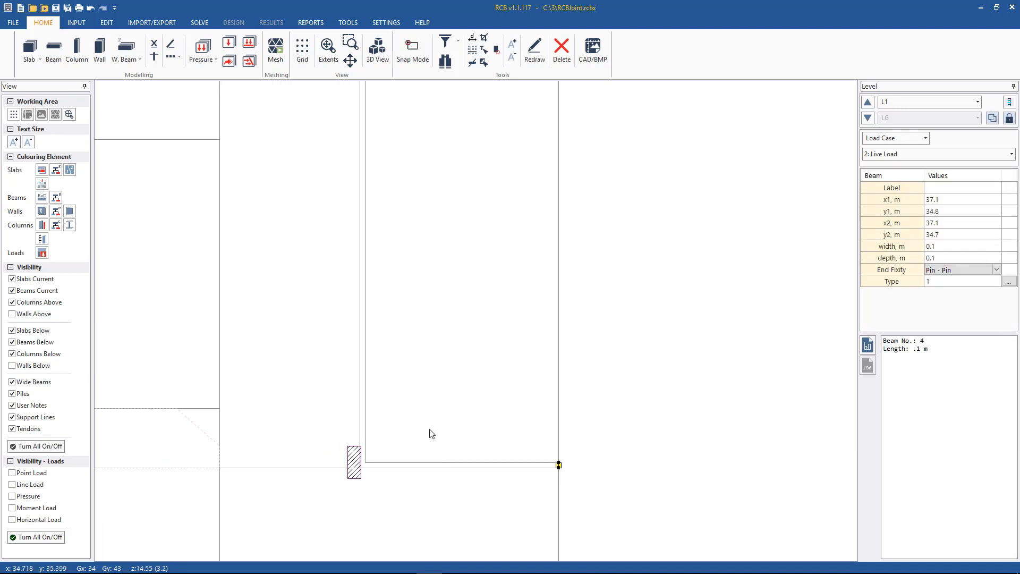
Start the beam tool to draw the 0.1 m pin-pin link beam across the slab gap
click(484, 38)
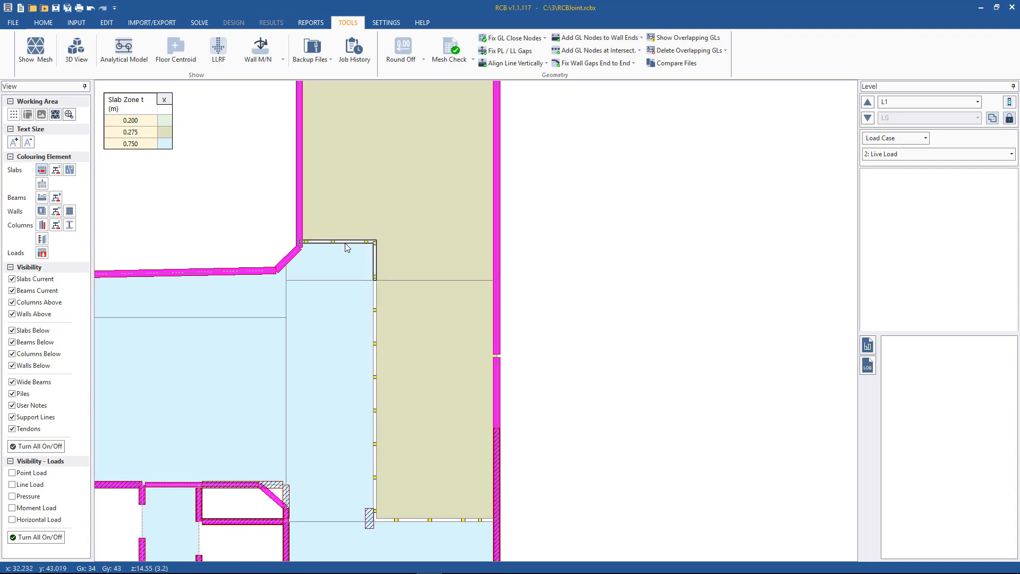
click(467, 165)
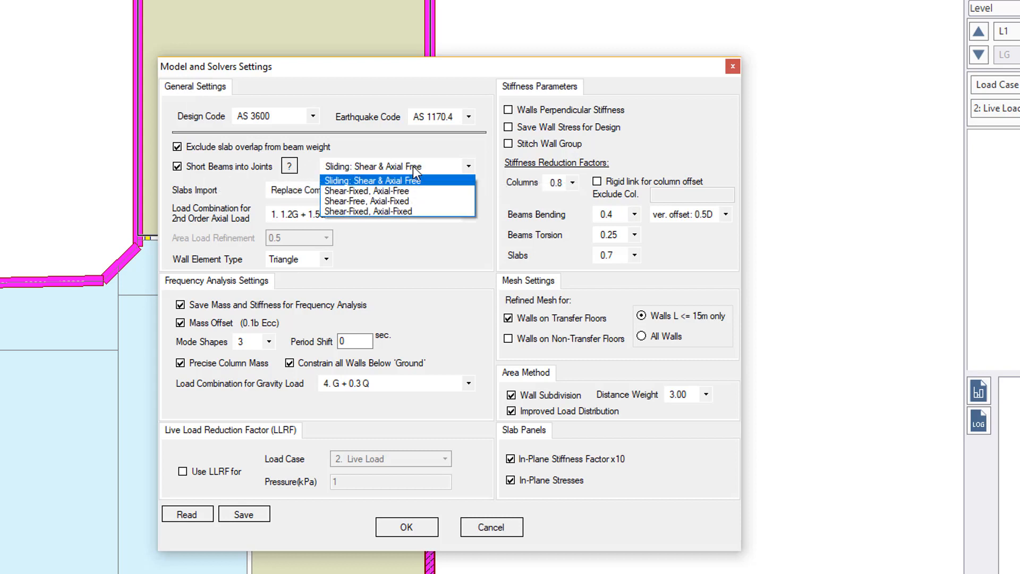